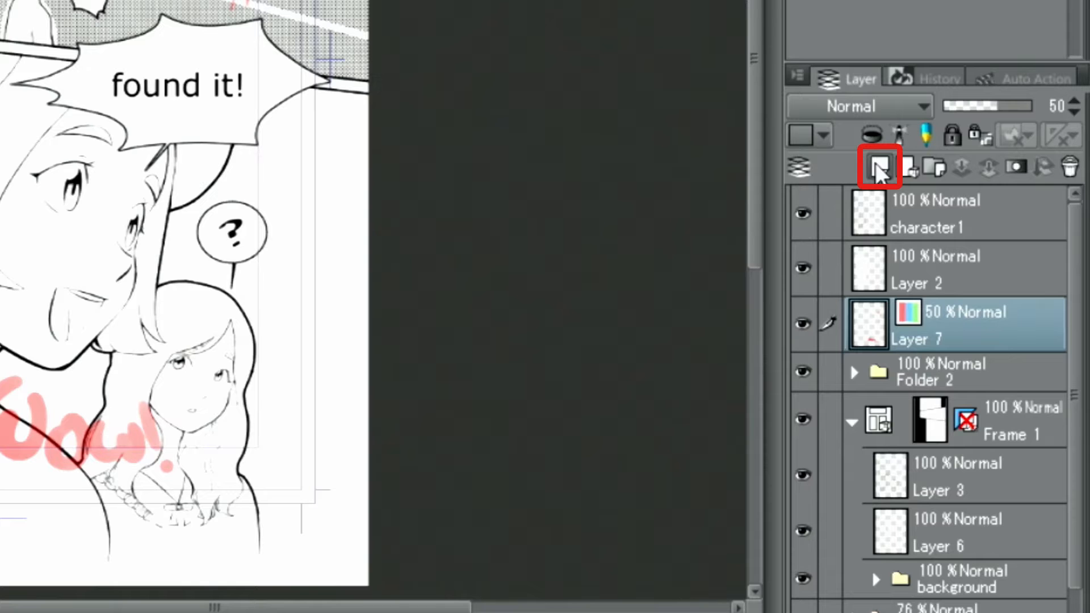
- Add a new raster layer above the pink Wow! sketch for inking
click(878, 167)
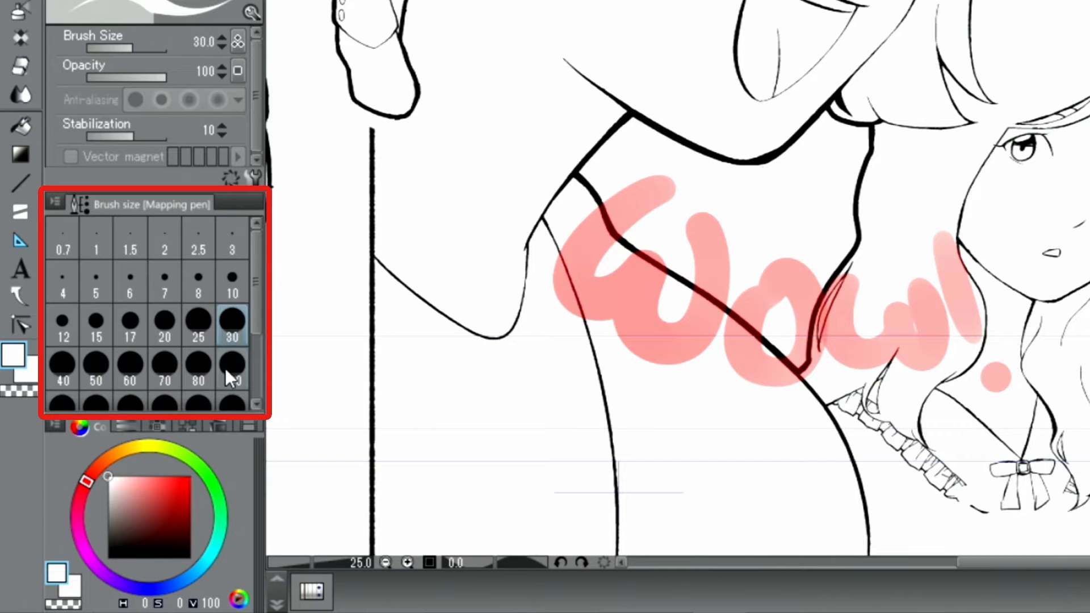
- Paint thick white Wow! letters over the sketch with a much larger pen
click(231, 369)
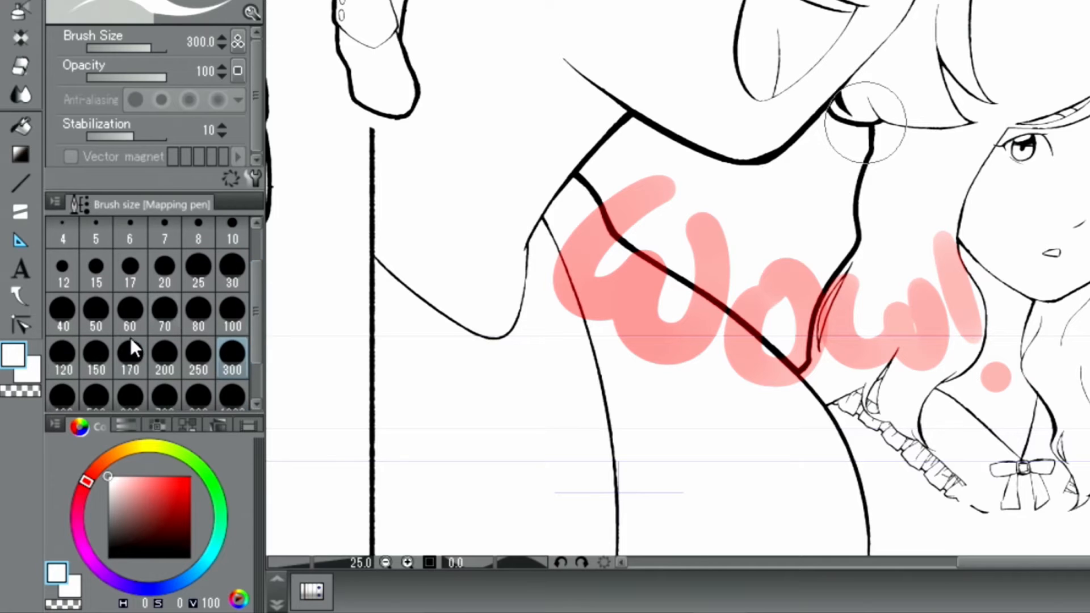
click(164, 354)
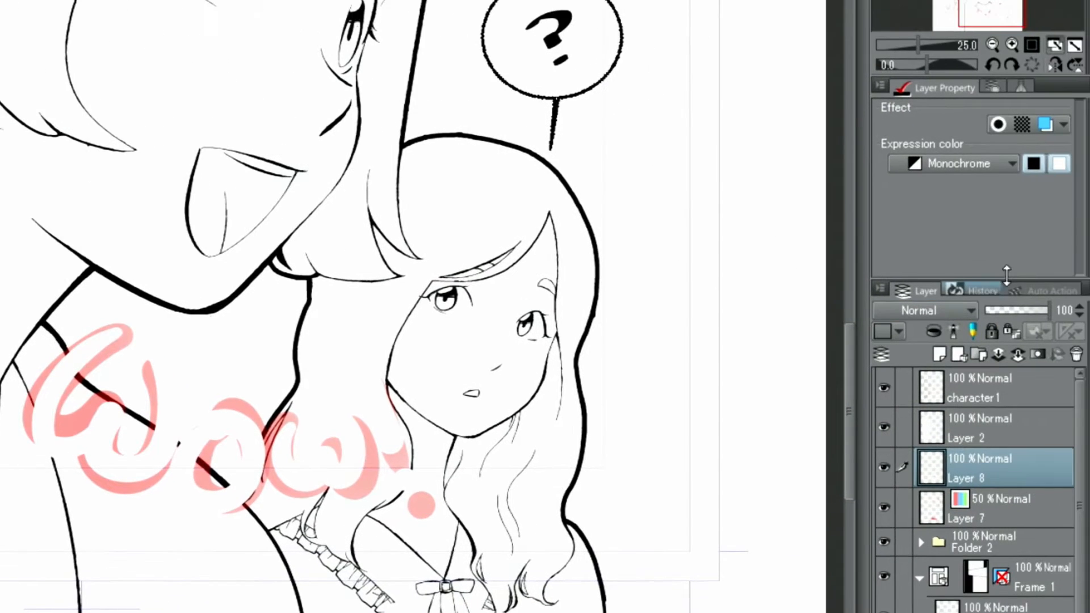
- Give the white Wow! letters a black Border effect with edge thickness 17
click(997, 124)
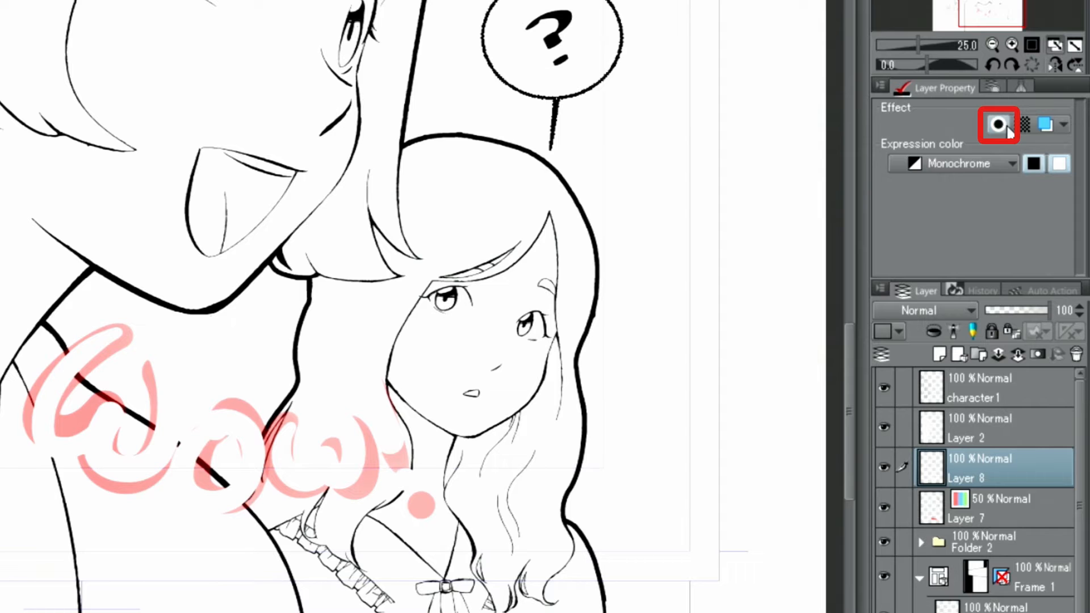
click(999, 126)
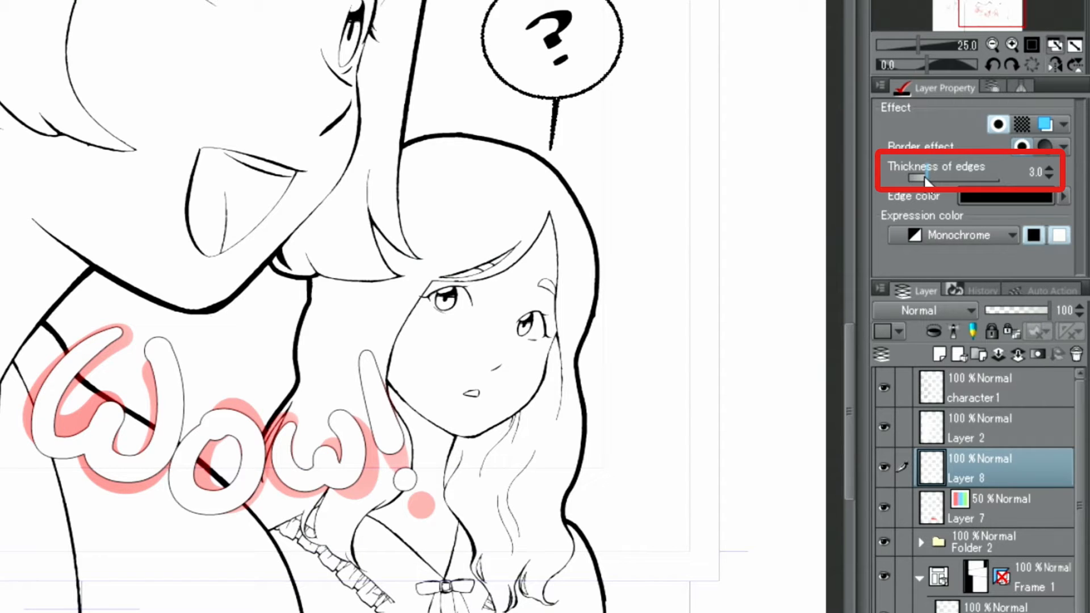
drag(918, 180, 960, 180)
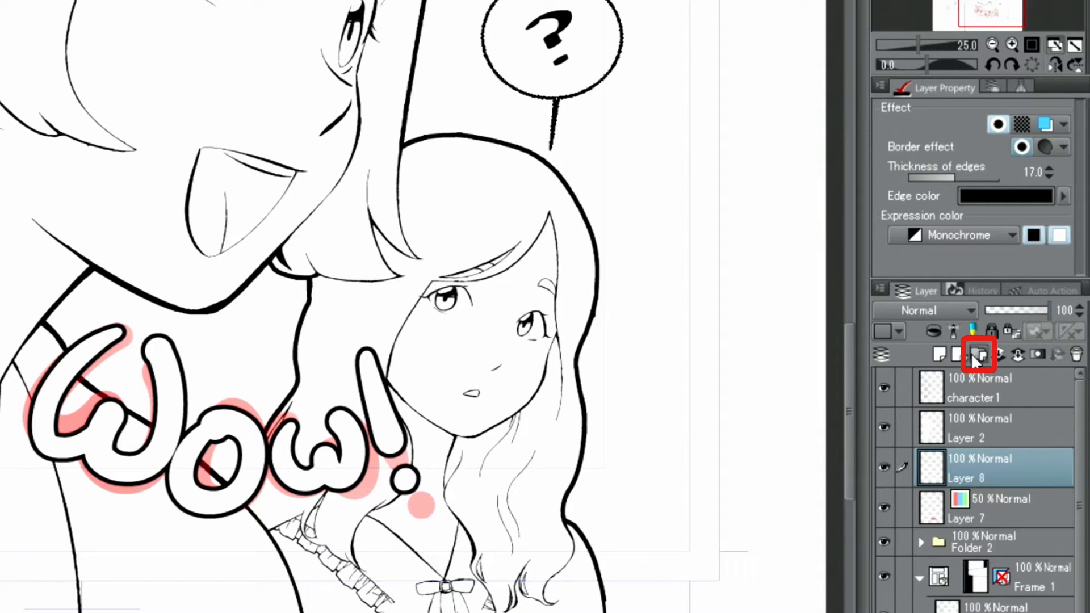
- Move the Wow! layer into a new folder and give it a wide white outer border
click(977, 354)
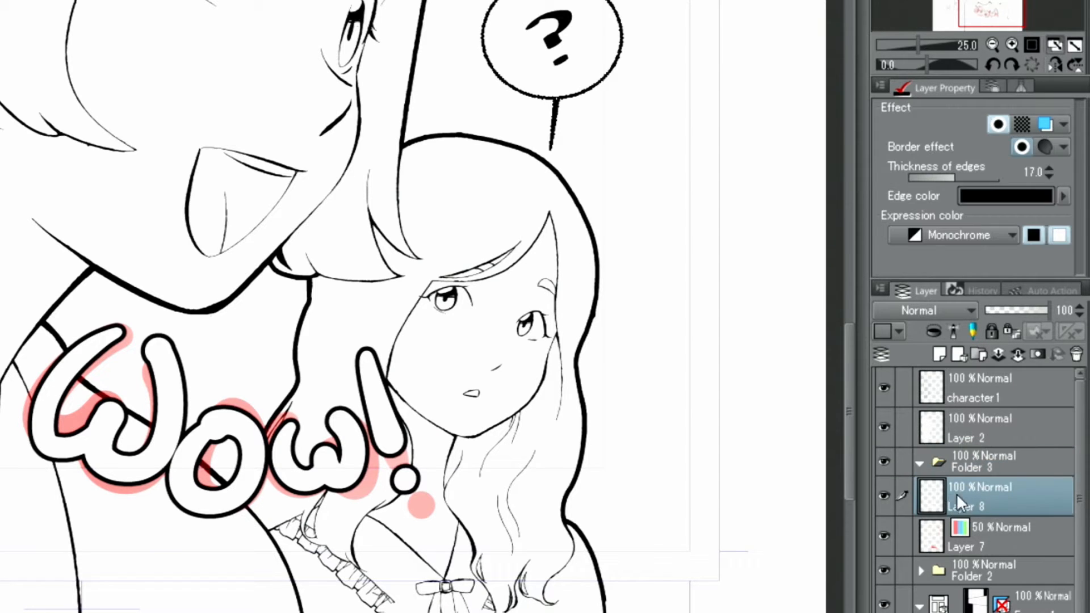
click(984, 463)
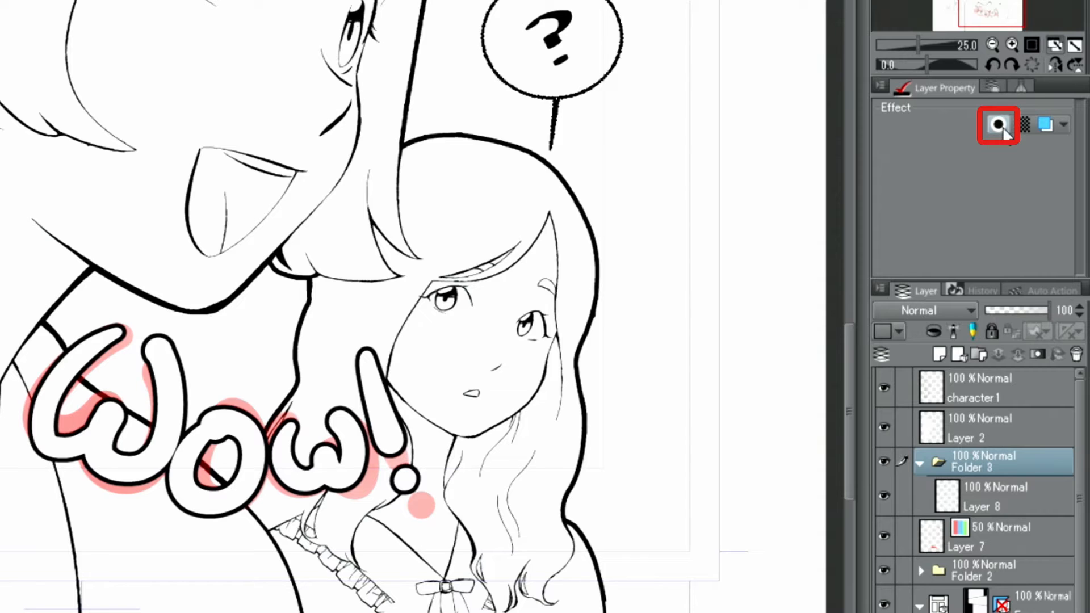
click(997, 125)
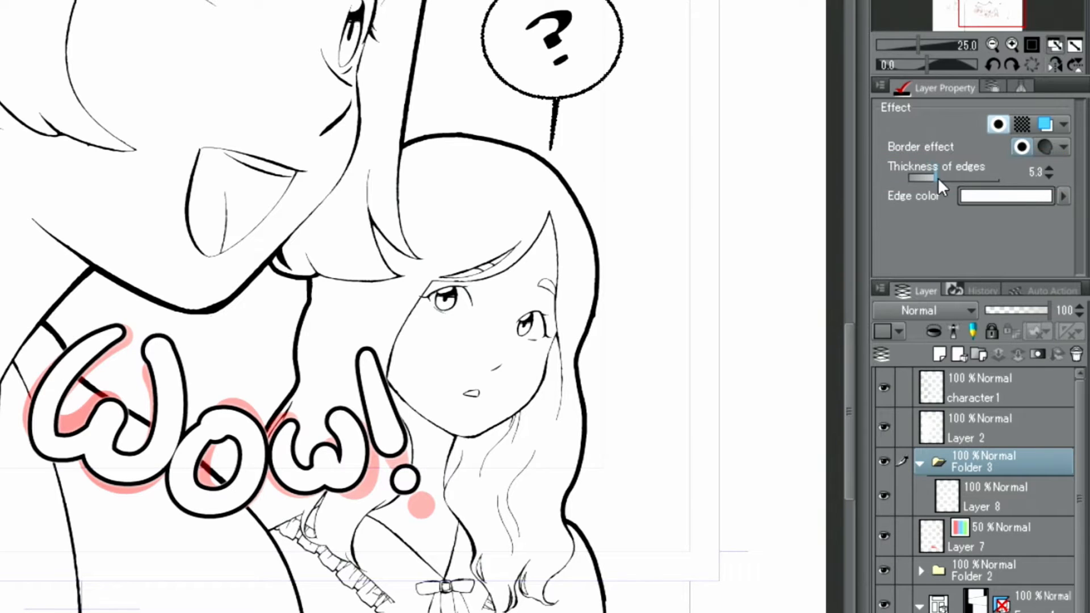
drag(925, 179, 967, 180)
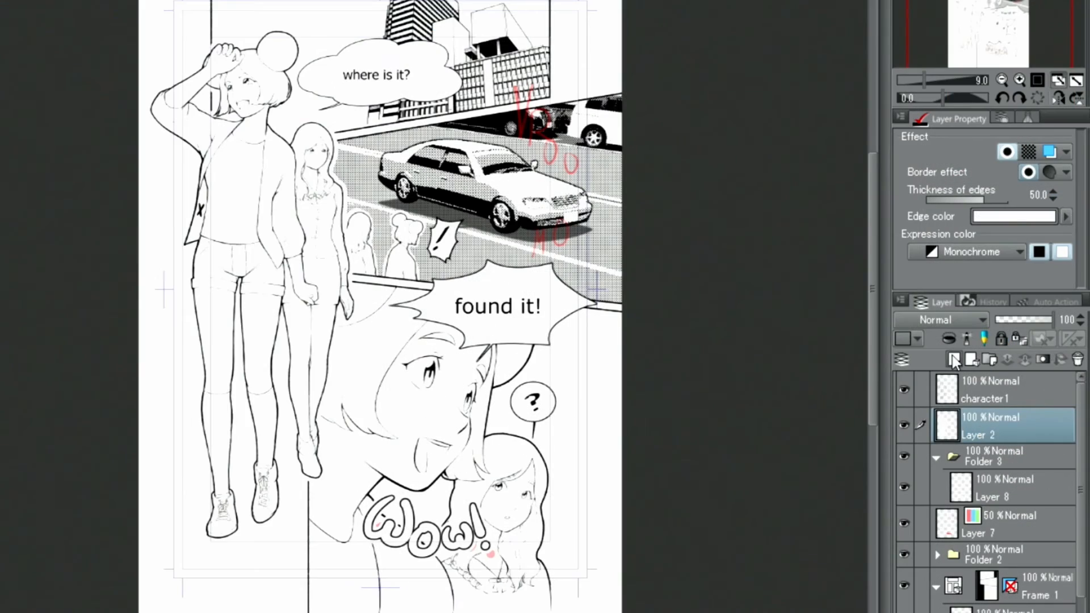
- Add a new raster layer for inking the black VROOOM letters
click(954, 359)
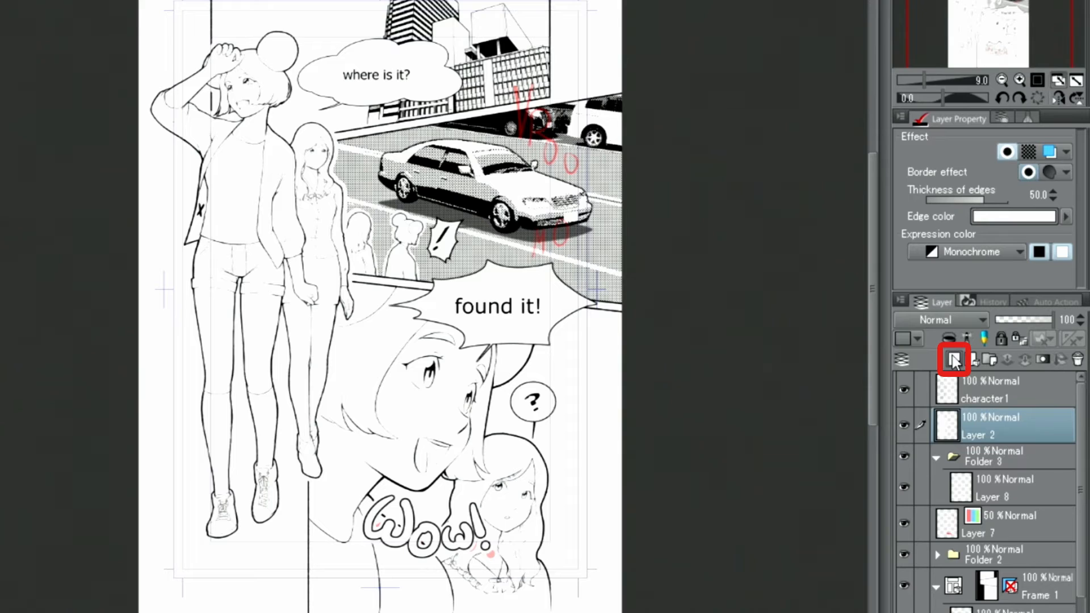
click(953, 360)
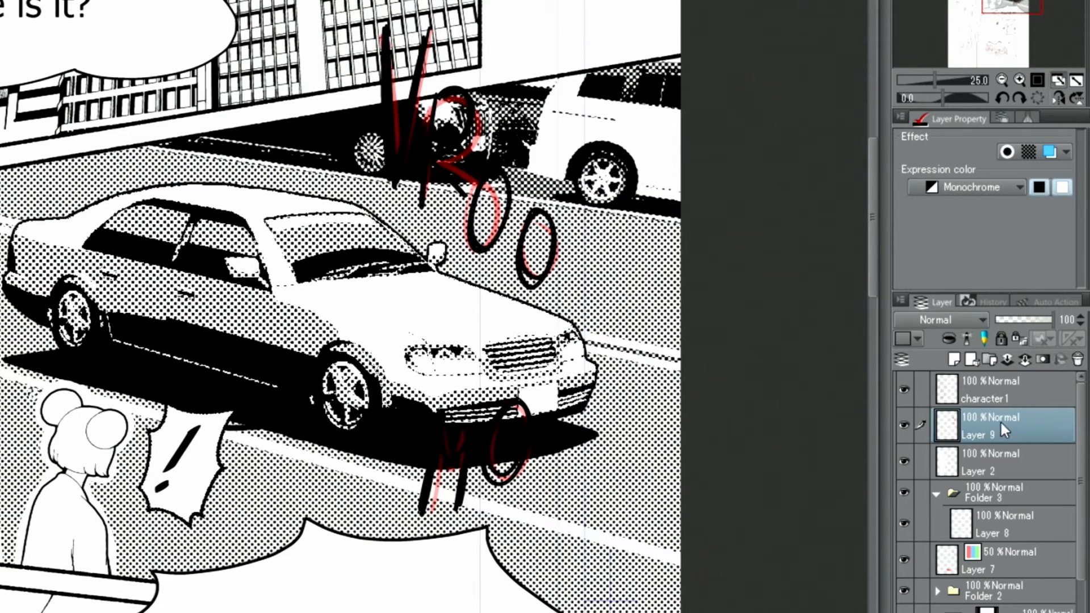
mouse_move(1006, 443)
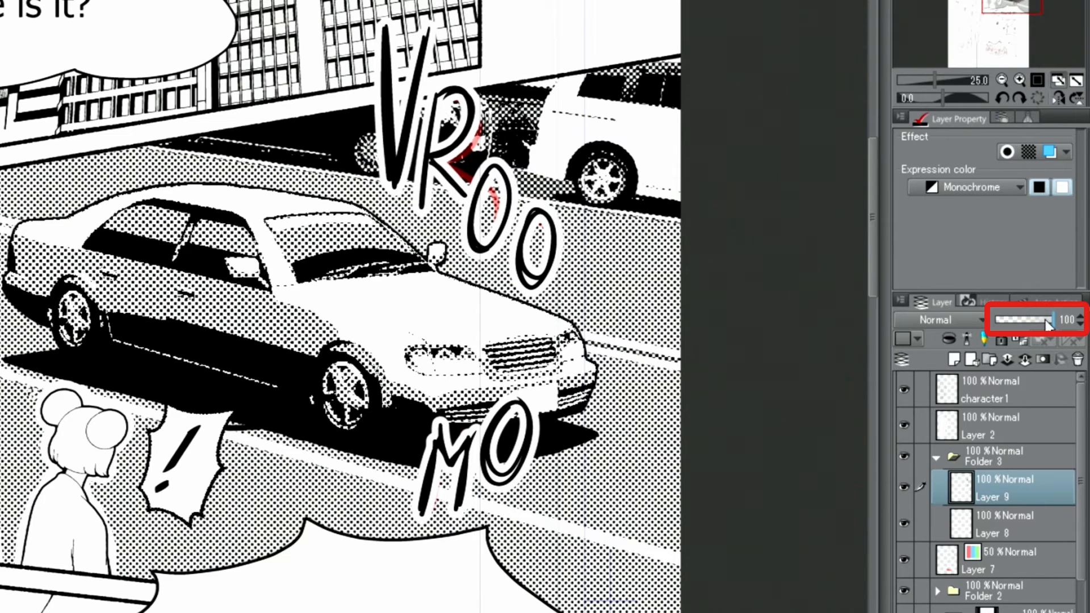
- Lower the VROOOM layer to 53% opacity and apply the halftone Tone effect
drag(1047, 320, 1026, 320)
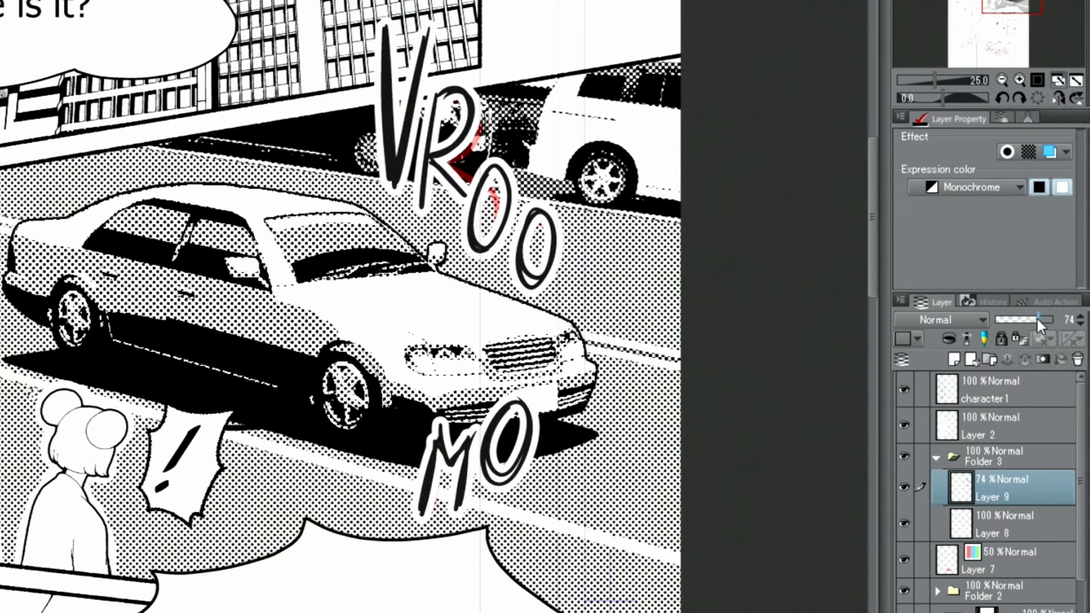
drag(1043, 320, 1022, 320)
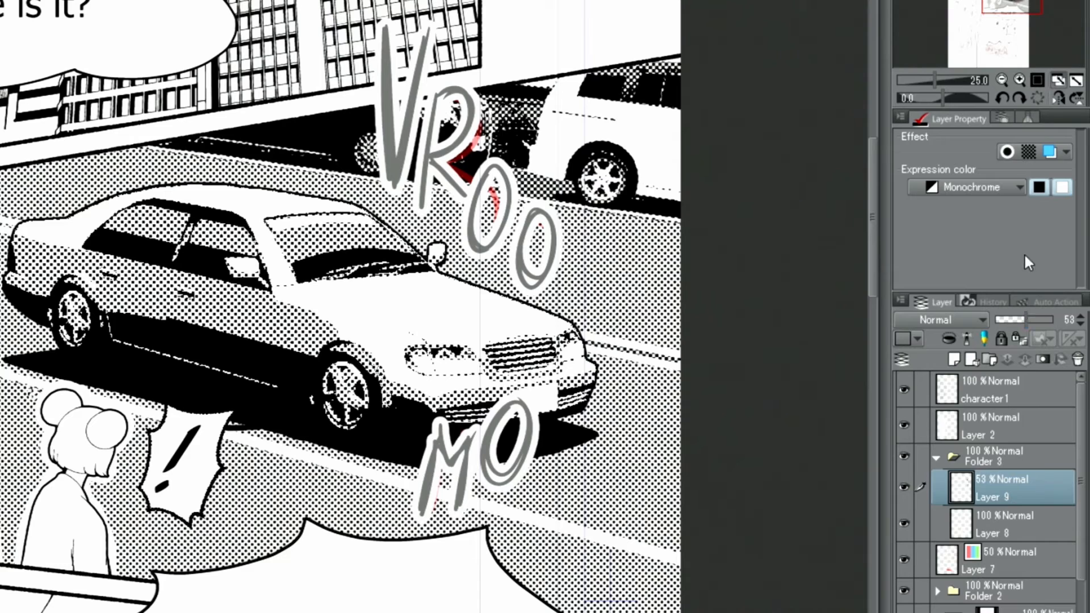
click(1029, 151)
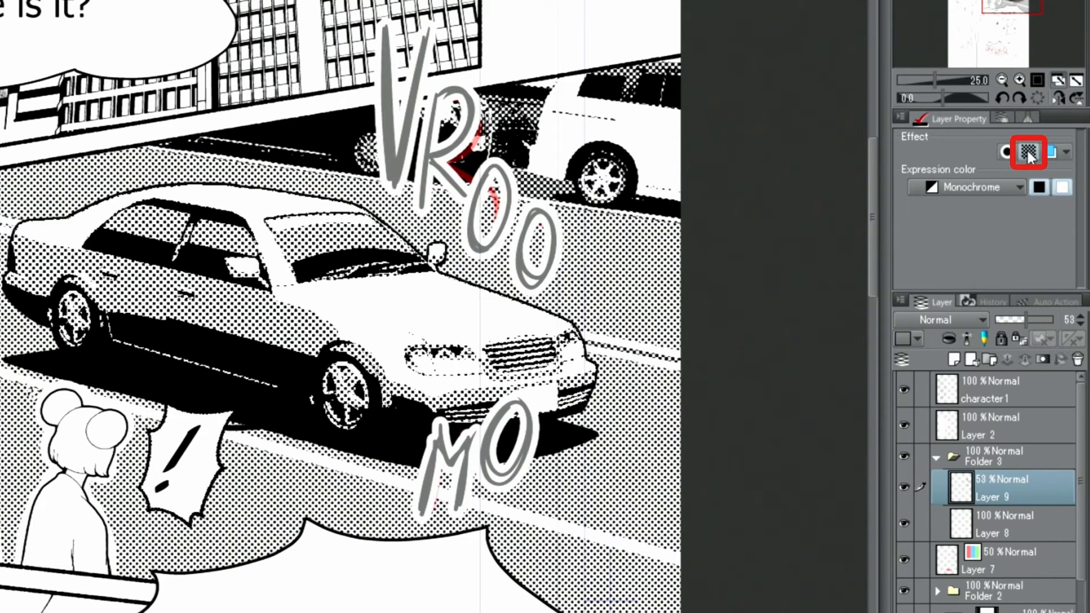
click(1028, 152)
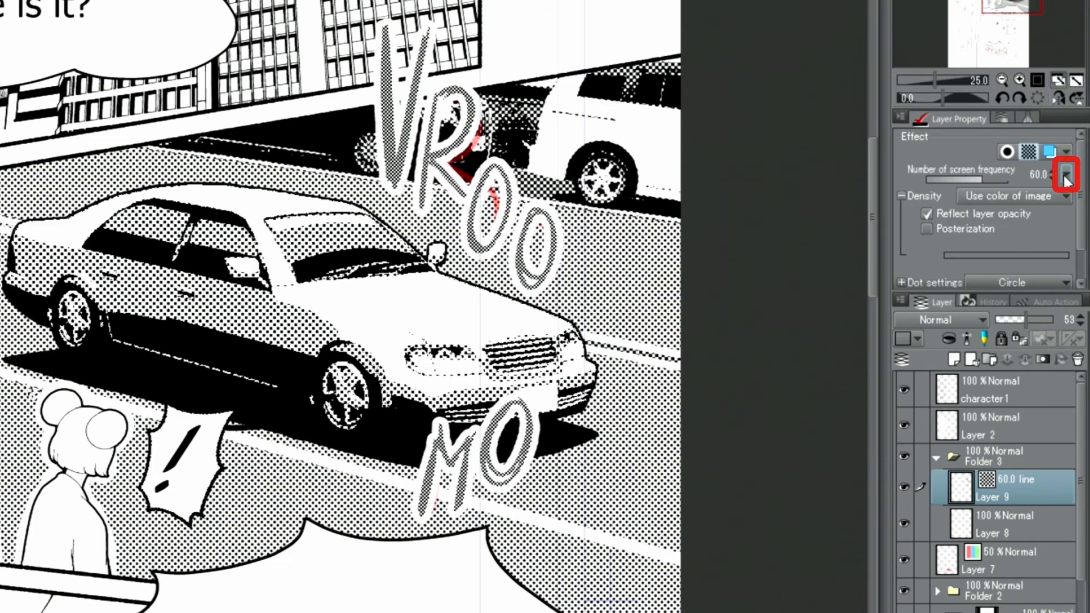
- Coarsen the halftone to 30 screen frequency and raise opacity to 85%
click(1064, 174)
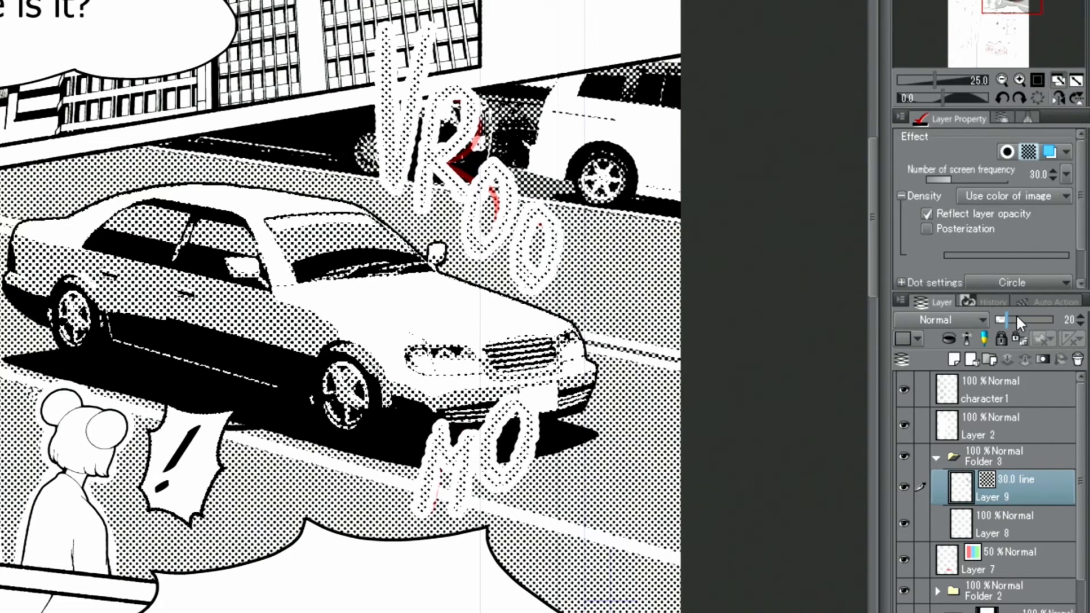
drag(1007, 321, 1062, 320)
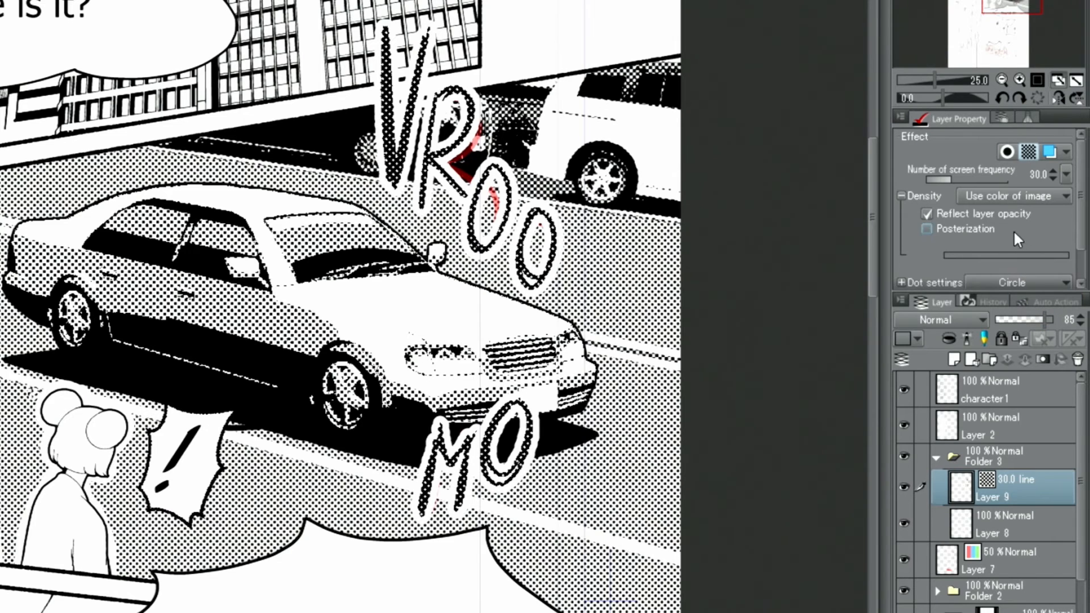
click(1029, 152)
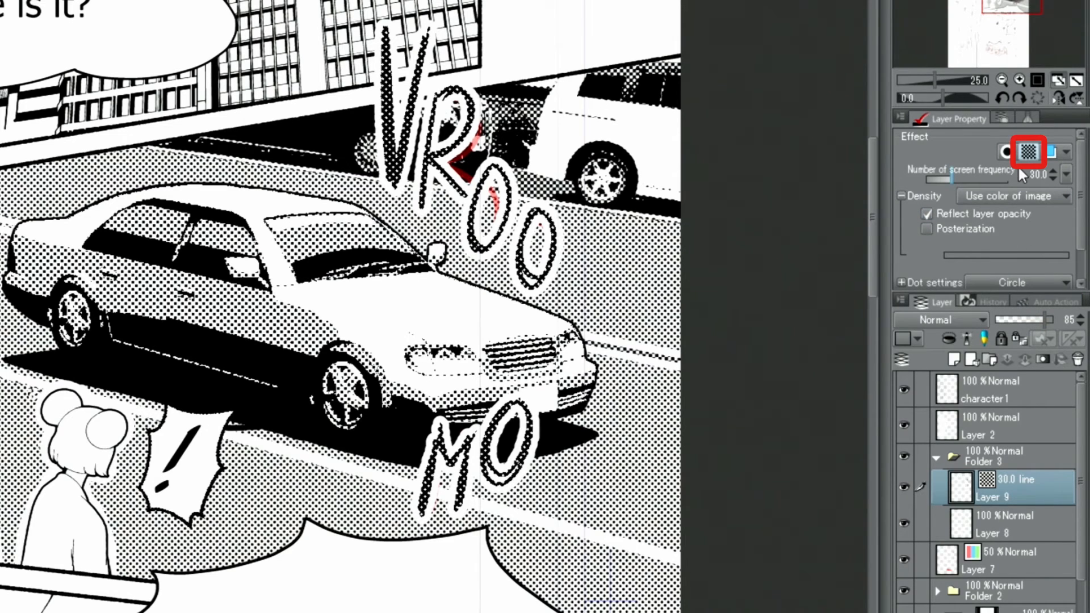